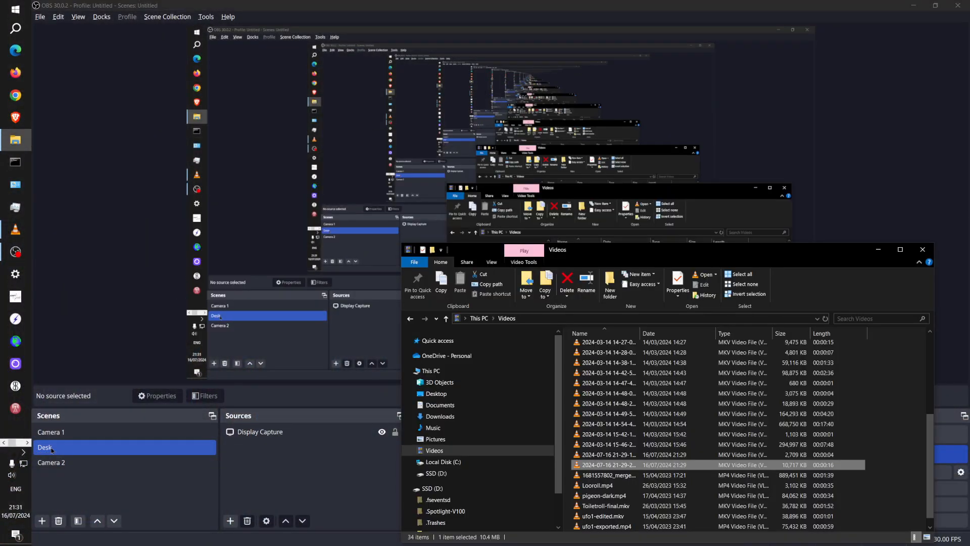
- Switch OBS from the Desk display capture to the Camera 1 webcam scene
key("alt+tab")
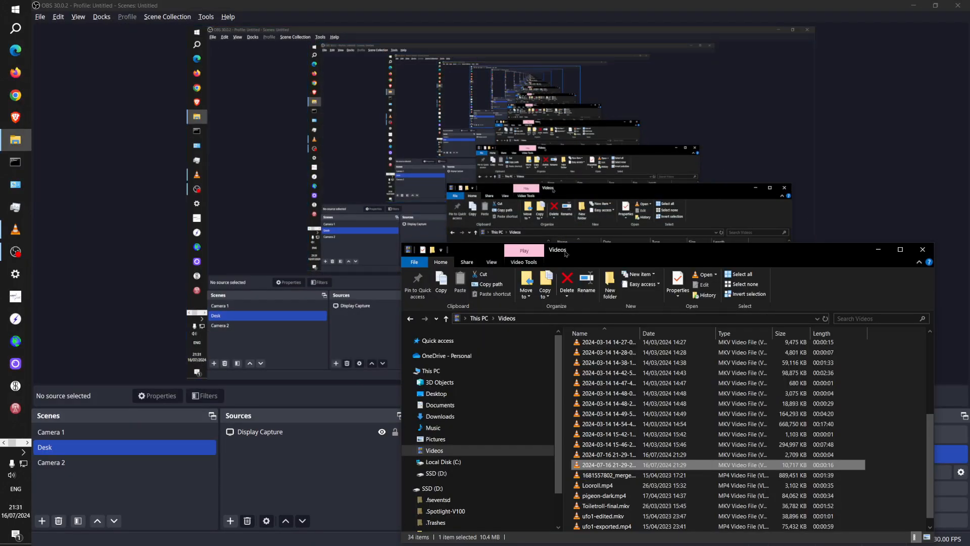
left_click(50, 432)
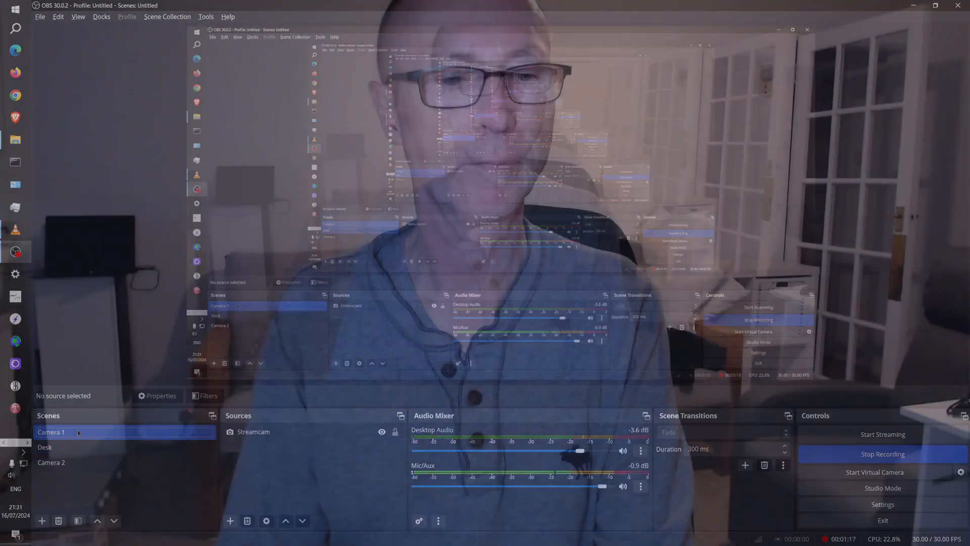